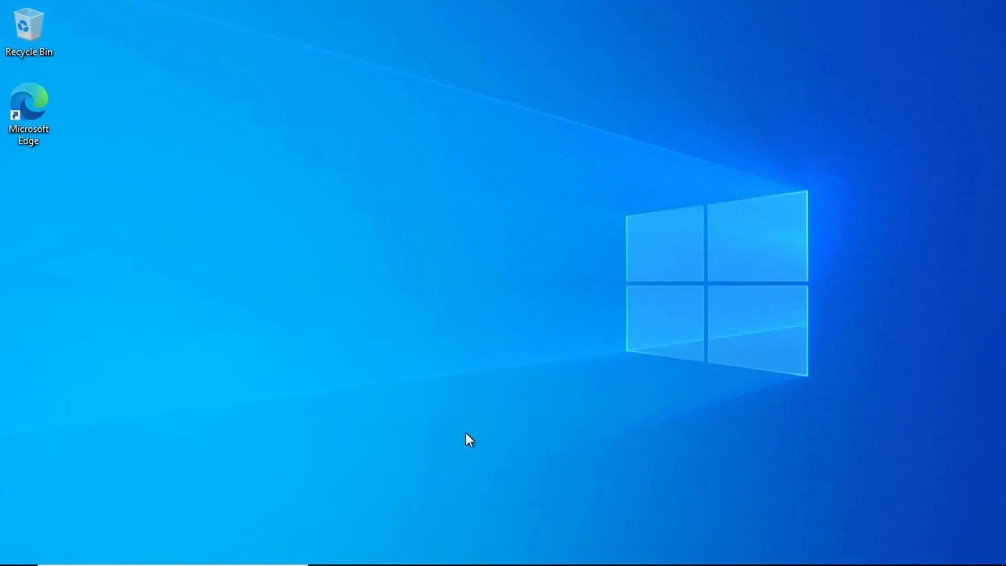
{"action": "mouse_move", "coordinate": [281, 260]}
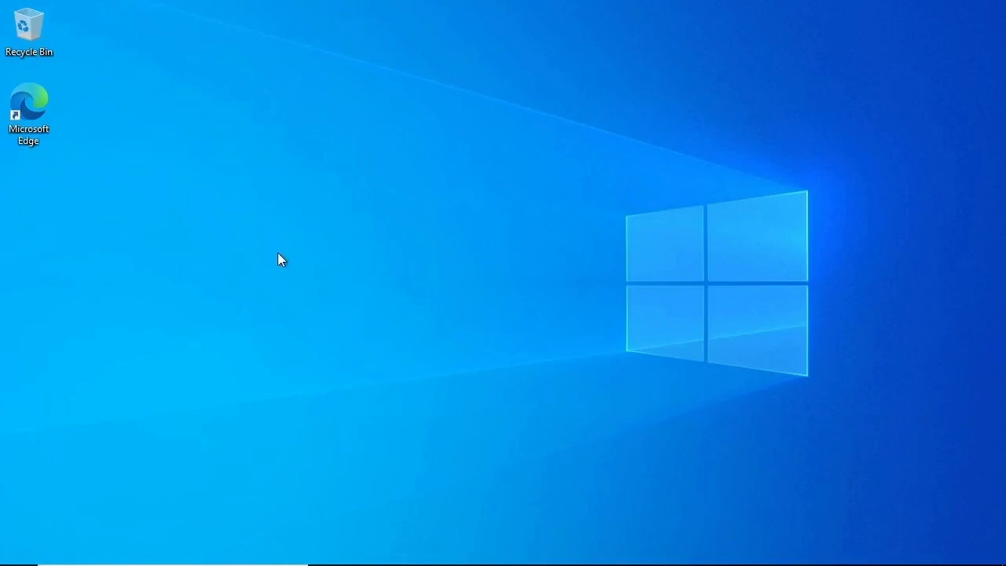
{"action": "mouse_move", "coordinate": [458, 398]}
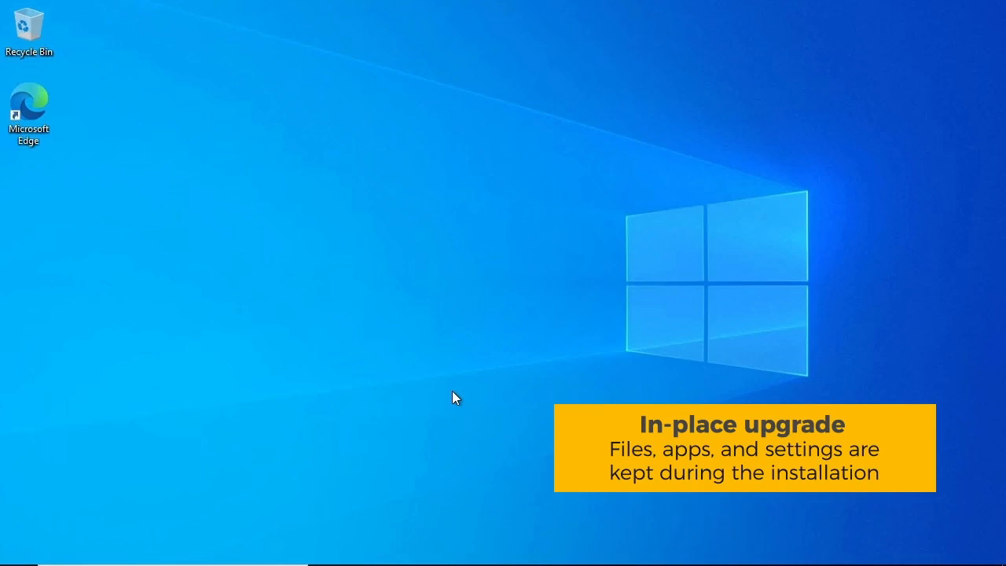
{"action": "mouse_move", "coordinate": [513, 418]}
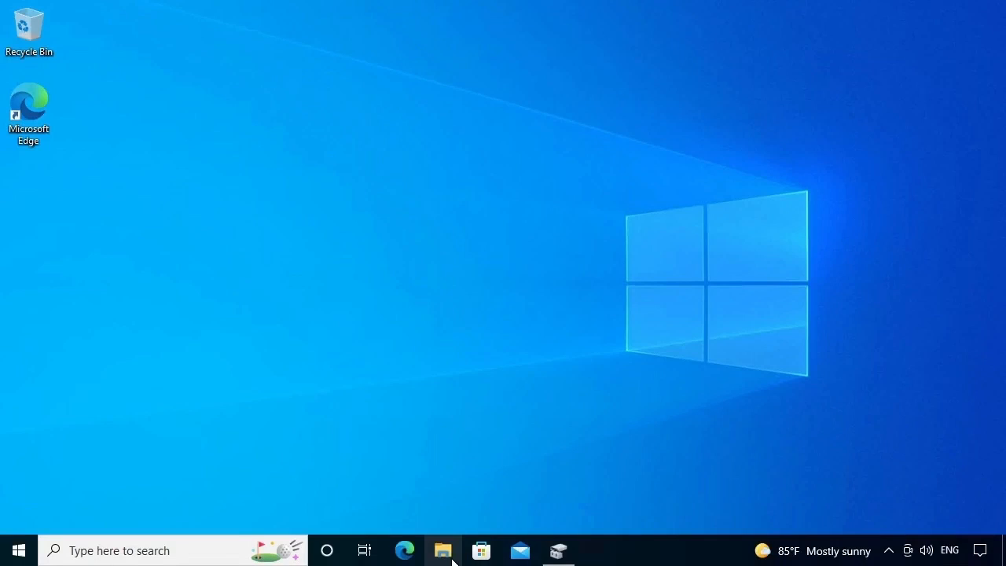
{"action": "mouse_move", "coordinate": [443, 550]}
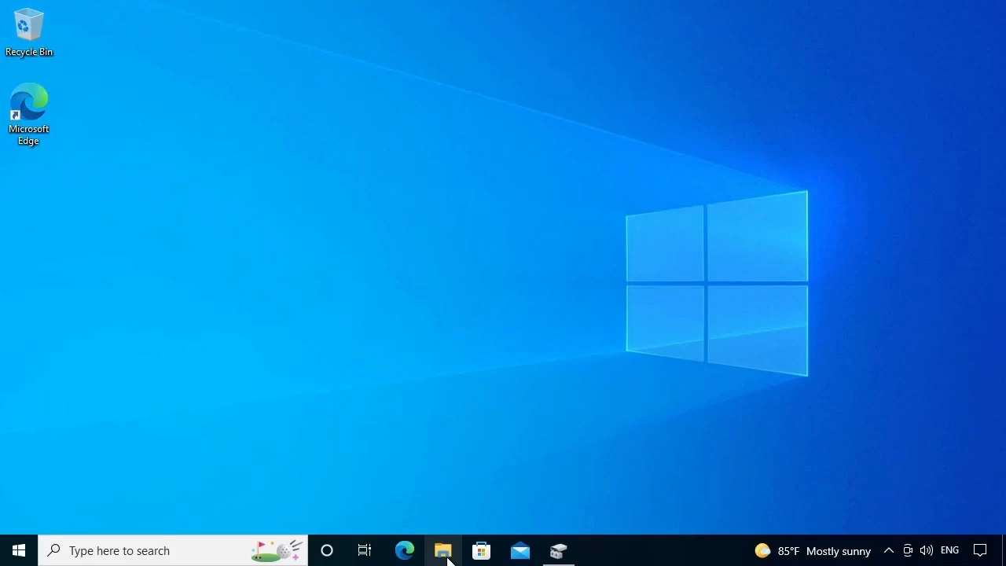
Step: Browse from Windows (C:) through Users into the user's profile folder to list its personal folders
{"action": "left_click", "coordinate": [443, 550]}
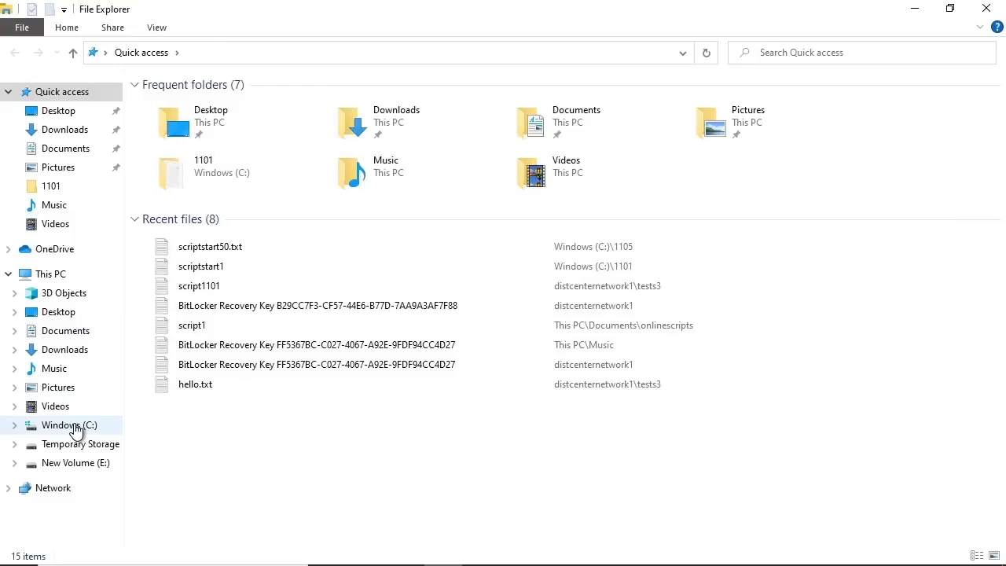
{"action": "left_click", "coordinate": [70, 424]}
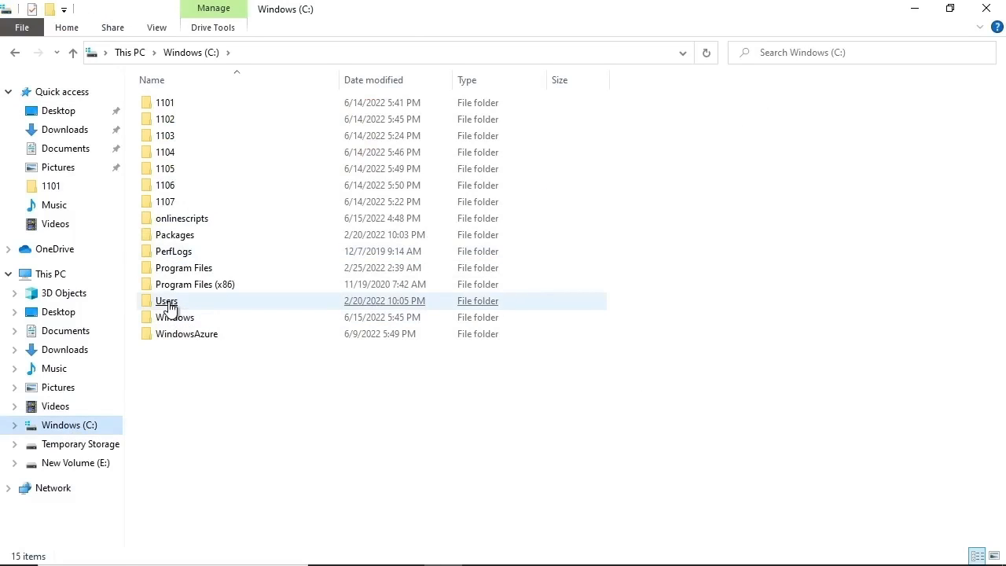
{"action": "double_click", "coordinate": [167, 300]}
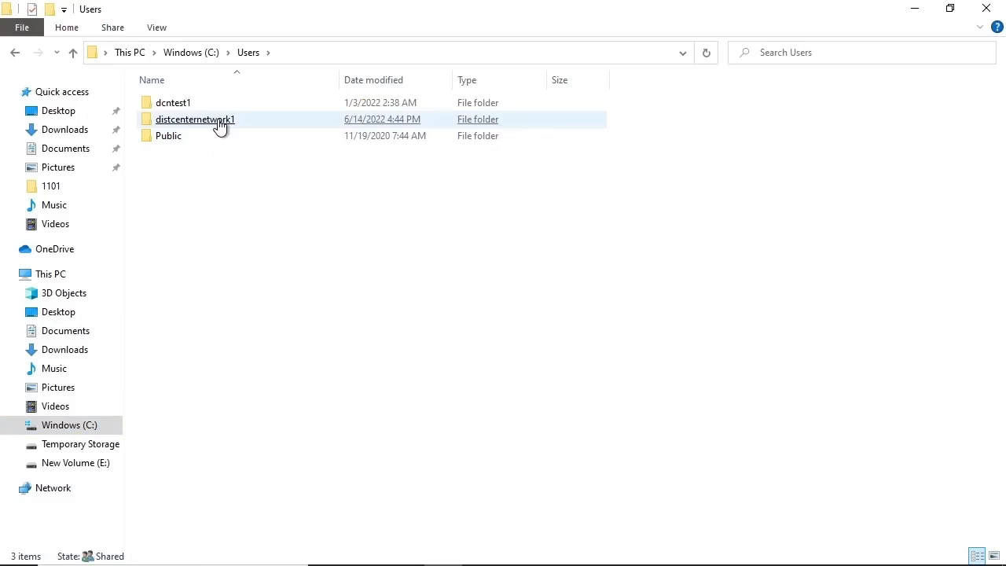
{"action": "double_click", "coordinate": [194, 119]}
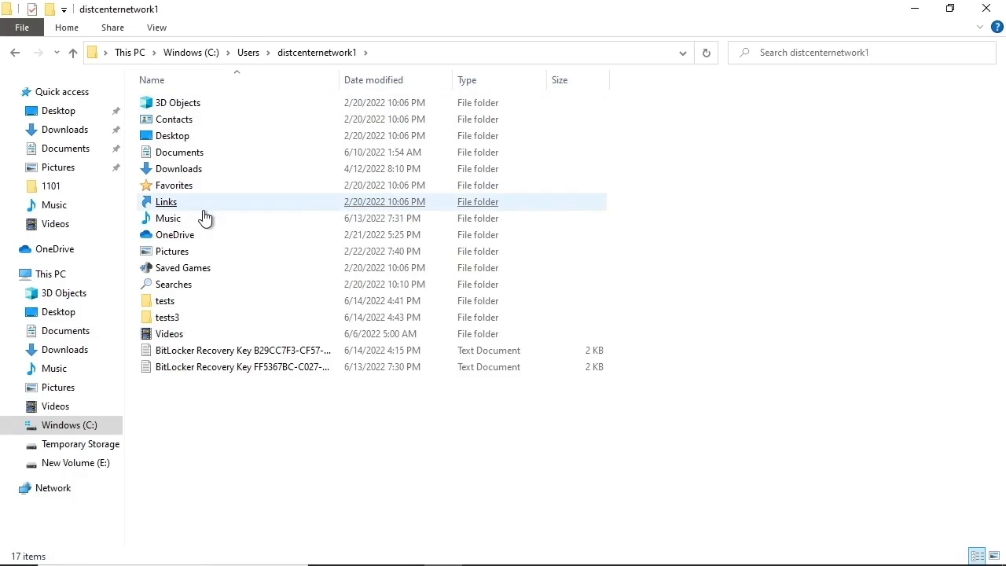
{"action": "left_click", "coordinate": [175, 235]}
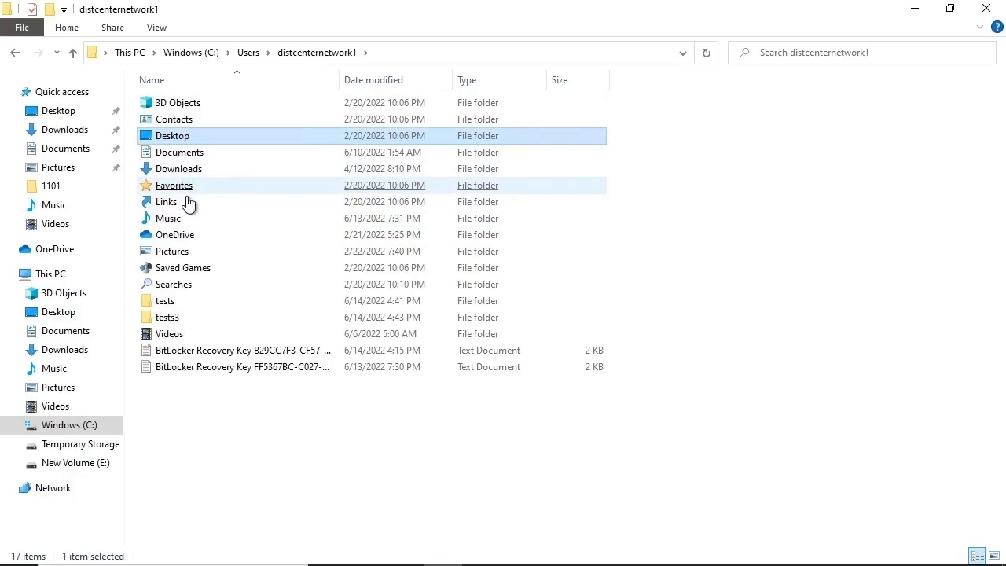
{"action": "left_click", "coordinate": [167, 217]}
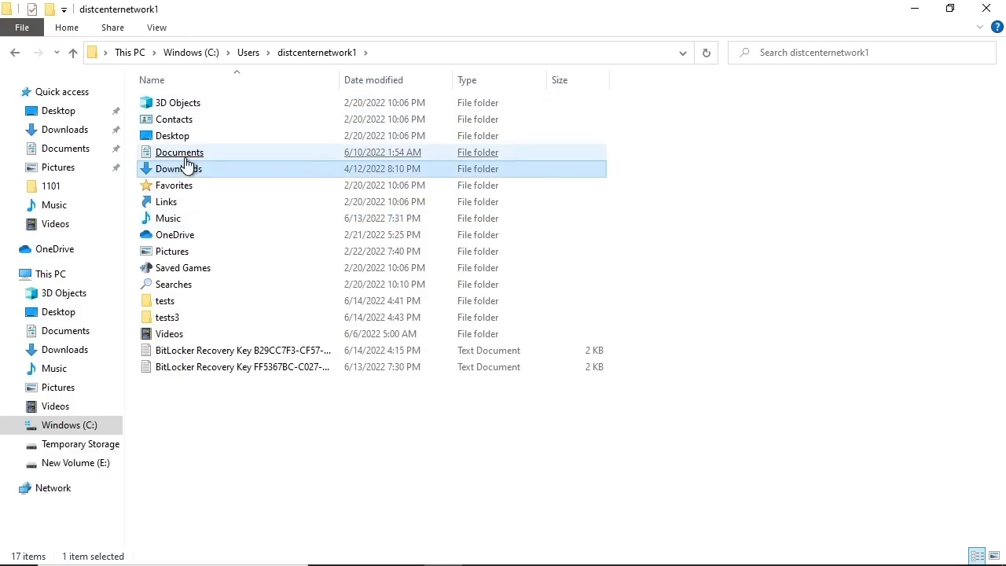
{"action": "left_click", "coordinate": [171, 251]}
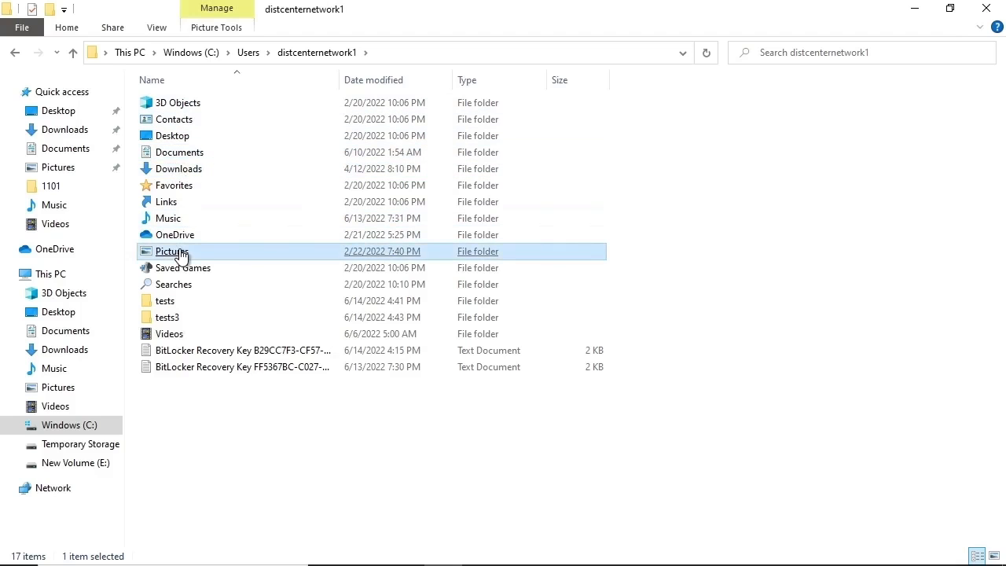
{"action": "left_click", "coordinate": [175, 234]}
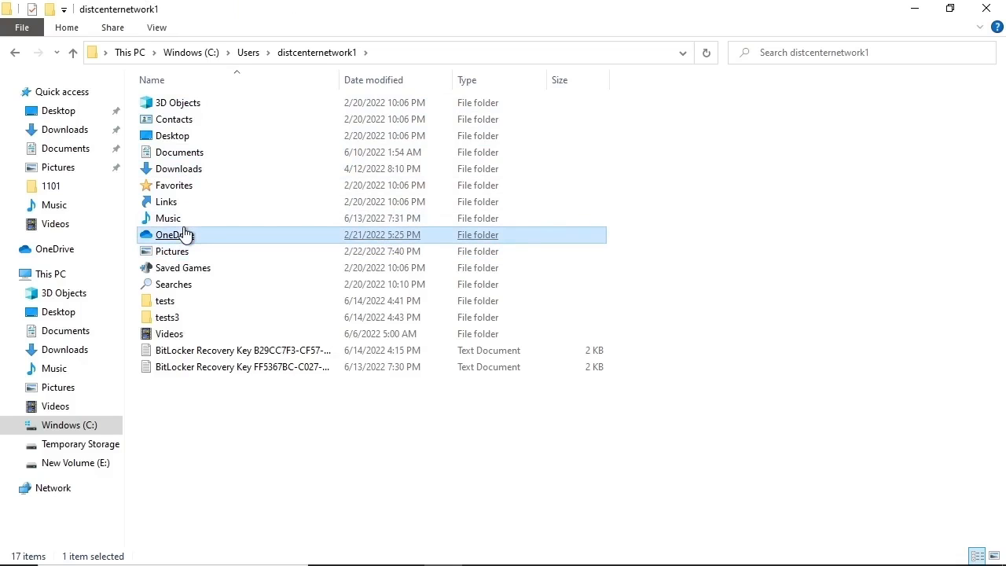
{"action": "mouse_move", "coordinate": [187, 234]}
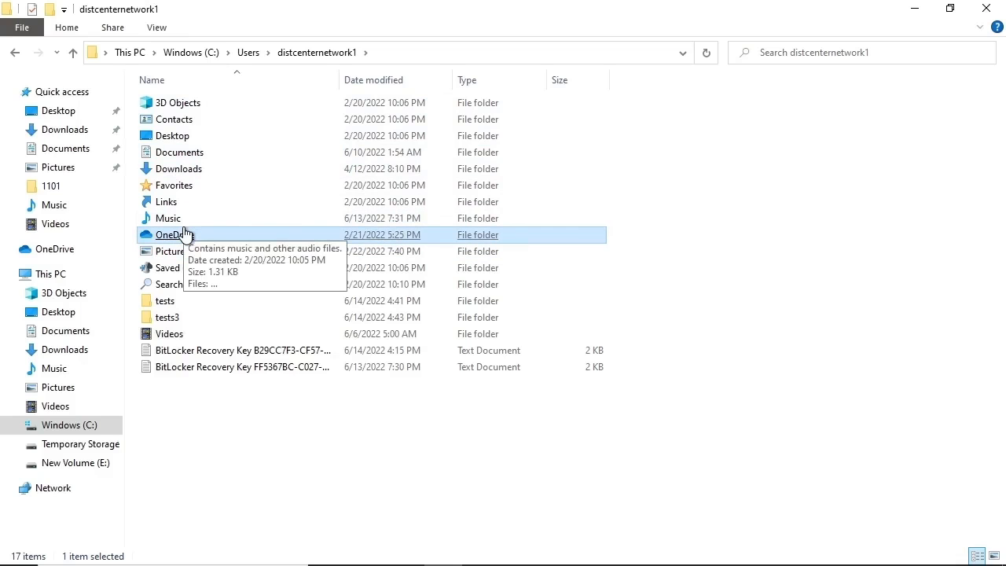